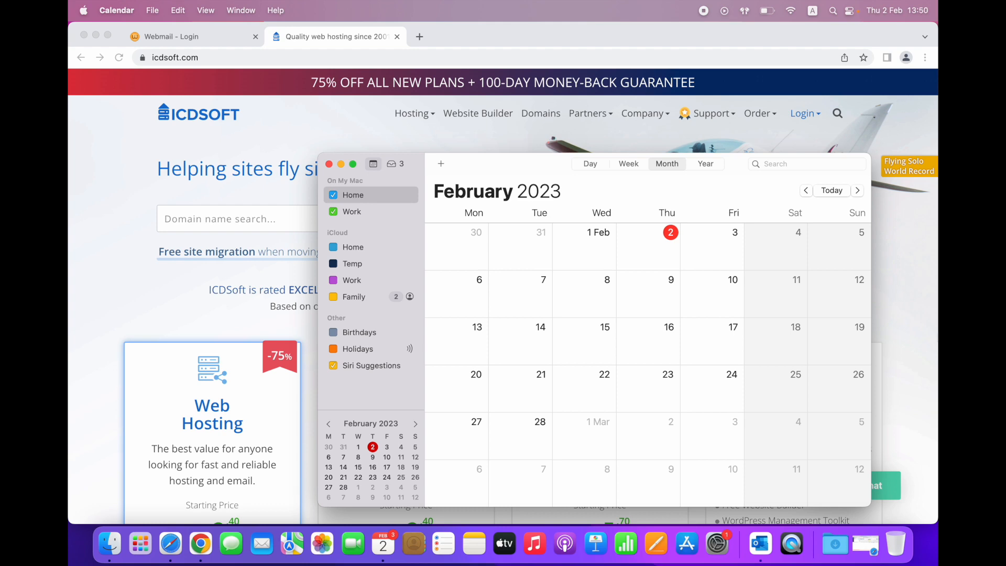
mouse_move(190, 37)
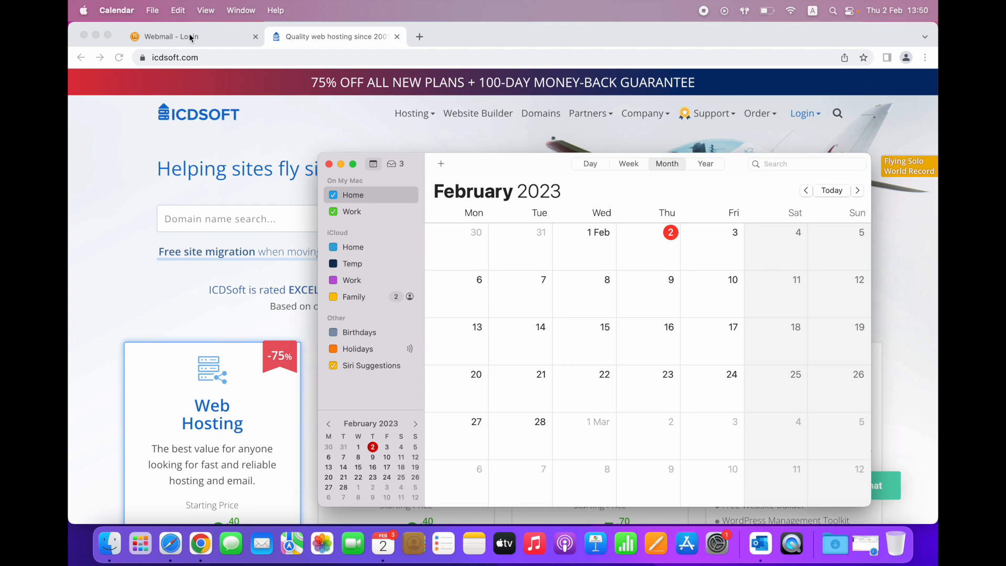
- Sign in to the Roundcube Webmail account with its password so the empty inbox shows
click(182, 36)
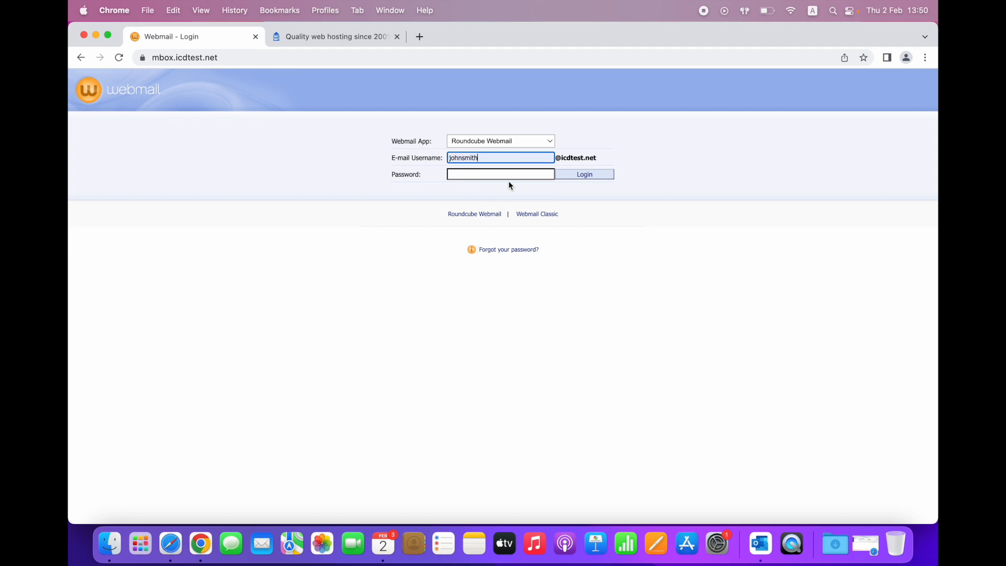
text(••)
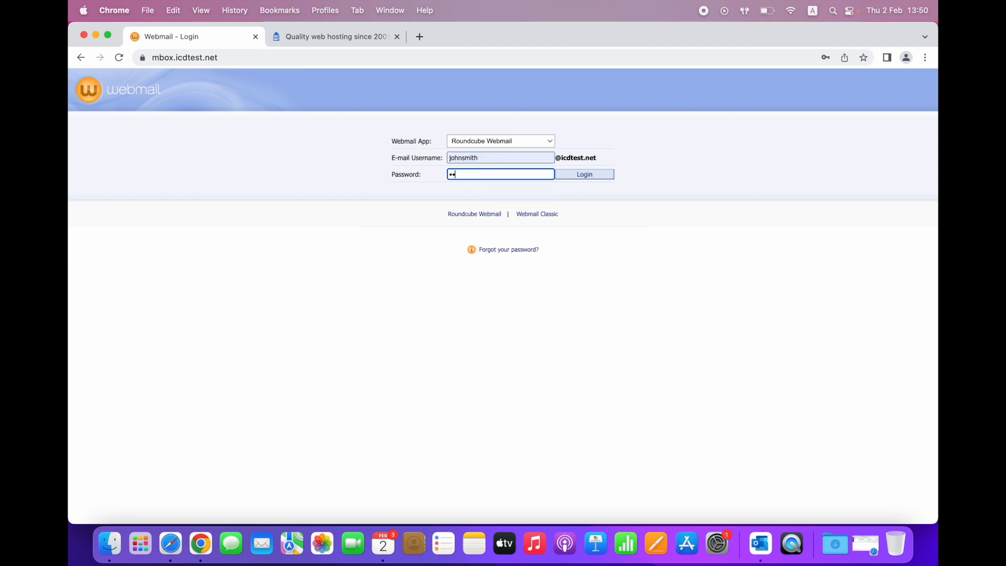
text(password)
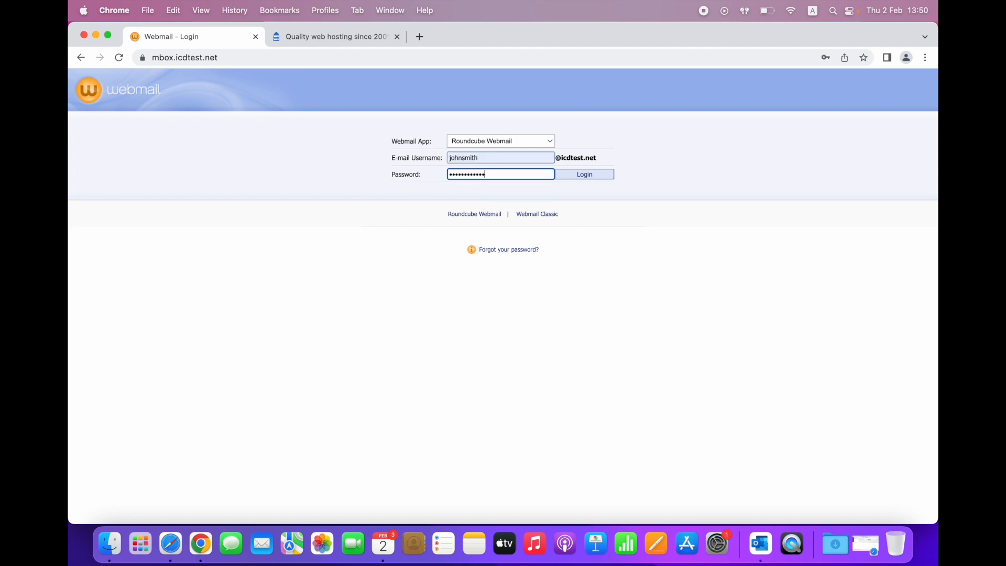
click(584, 174)
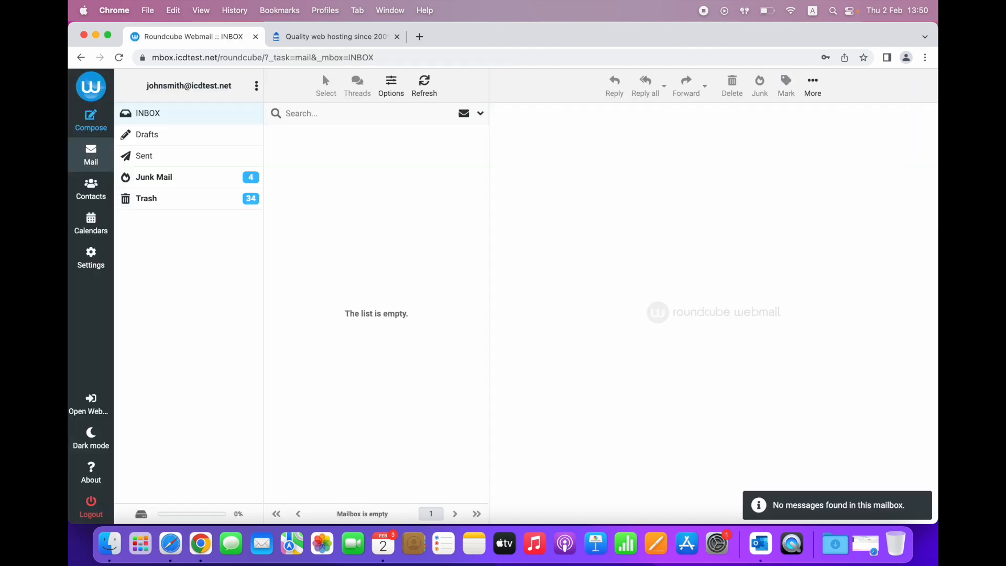
- Go to Calendars and edit My calendar to reveal its CalDAV URI and username
click(90, 223)
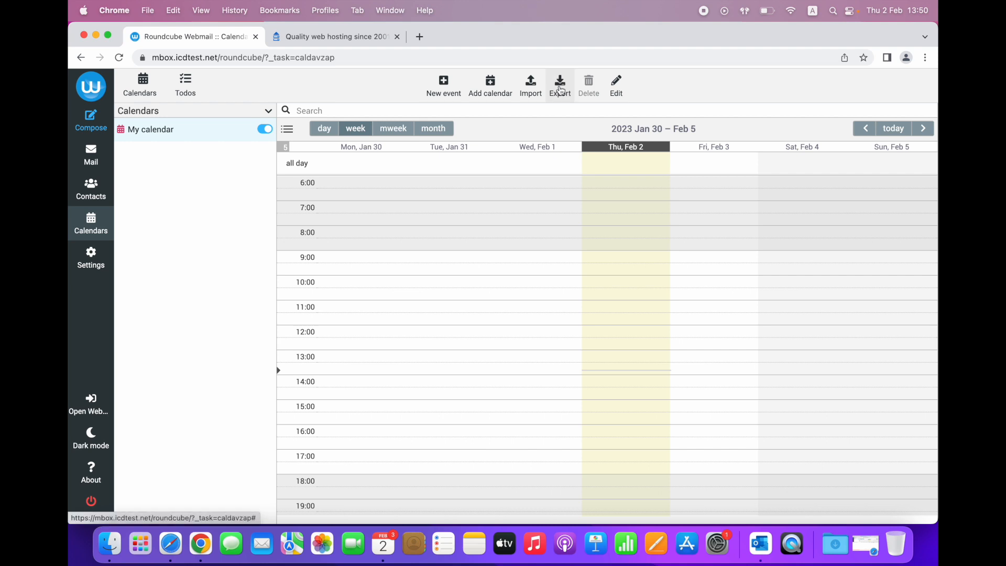
mouse_move(559, 89)
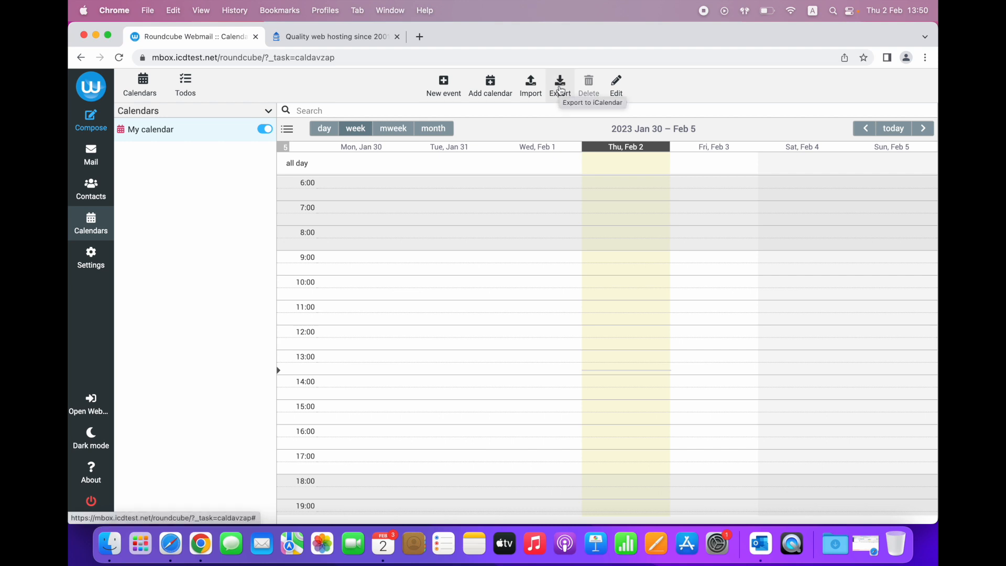
click(560, 84)
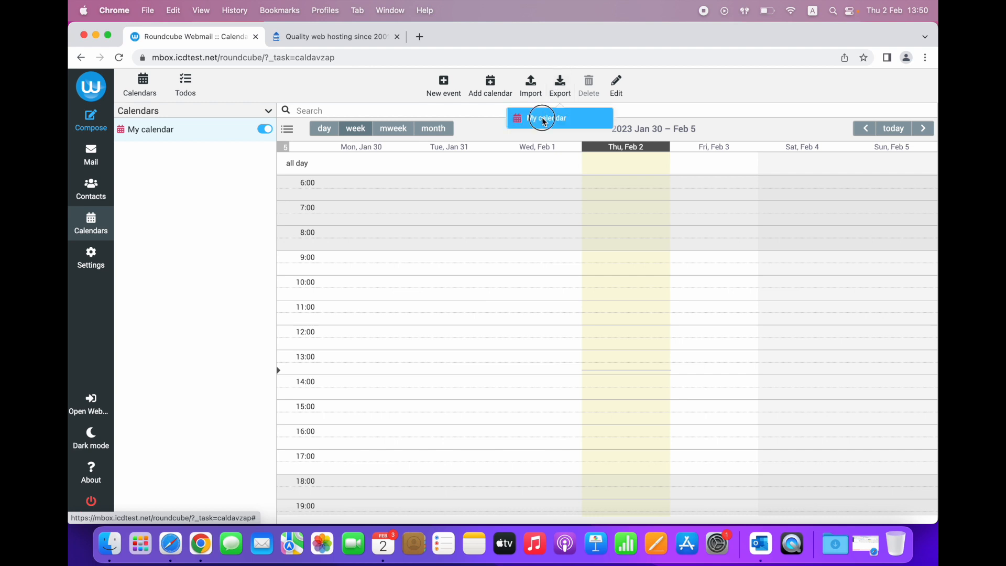
click(543, 118)
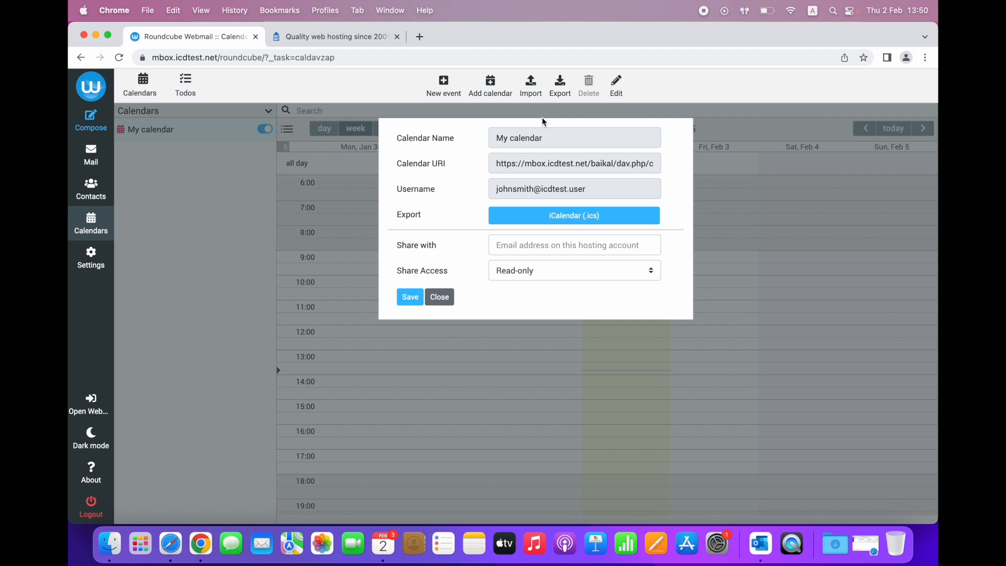
- Copy My calendar's full CalDAV URI from the Calendar URI field
right_click(574, 162)
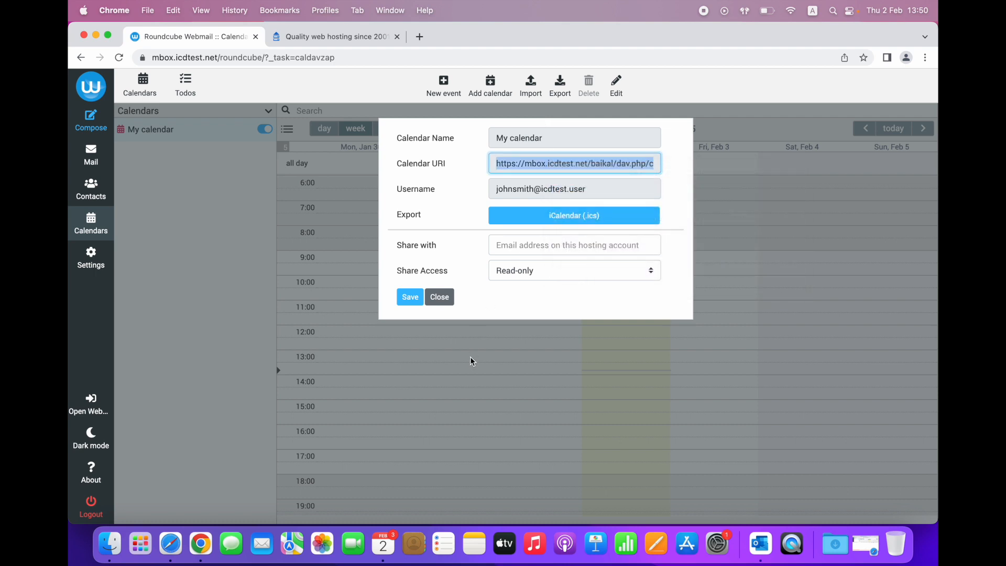
mouse_move(392, 490)
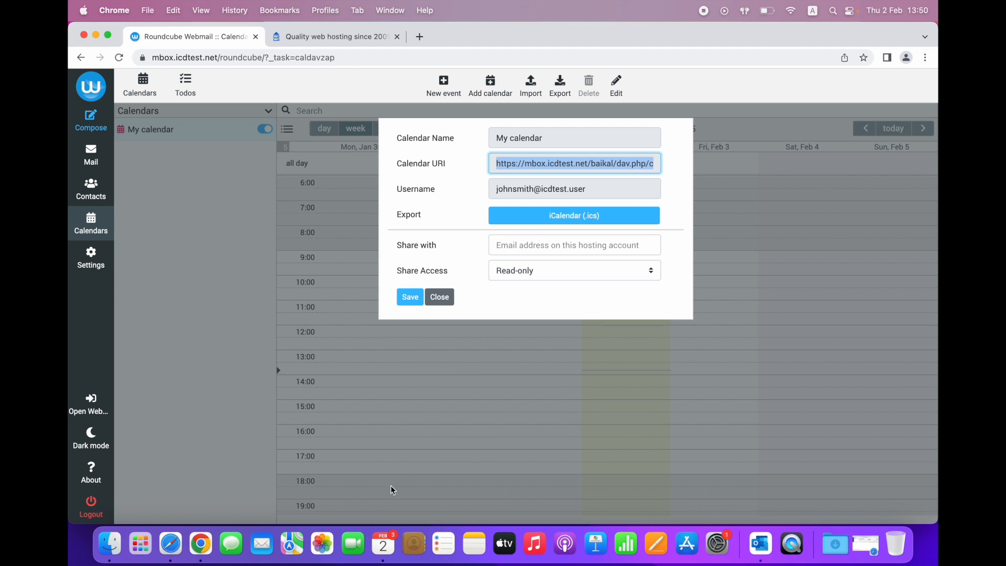
mouse_move(383, 546)
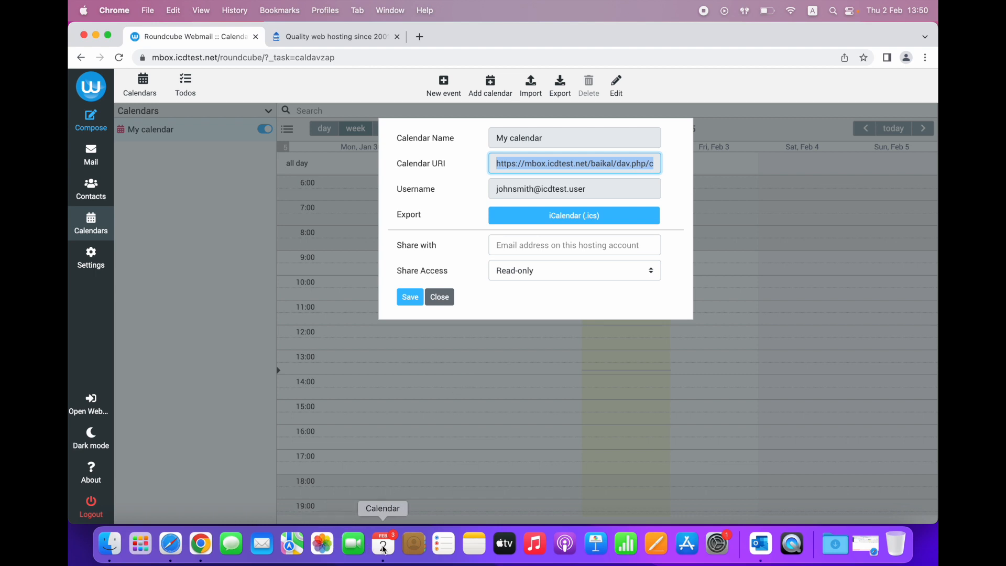
- Bring Apple Calendar forward and begin Add Account… for an Other CalDAV Account
click(383, 543)
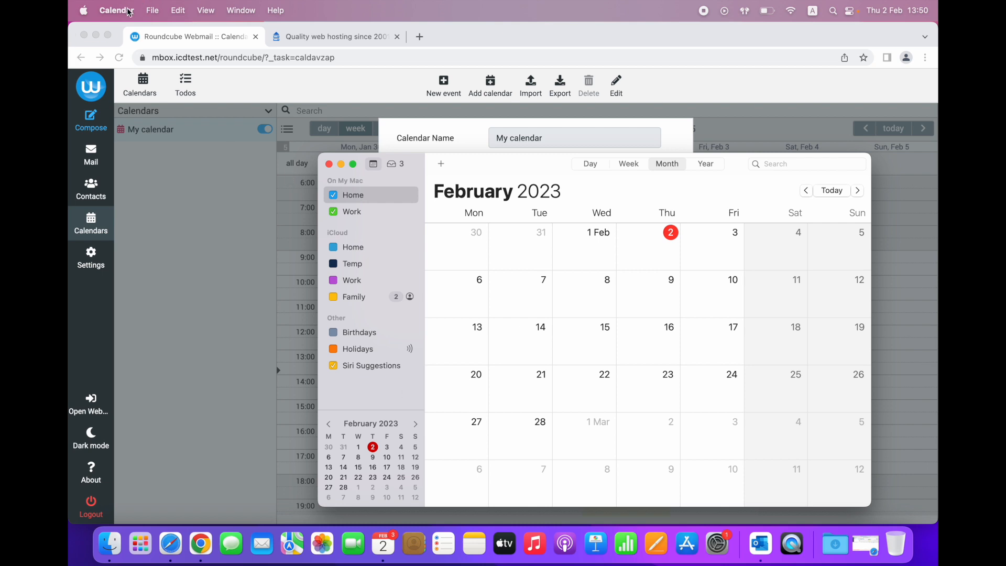
click(115, 11)
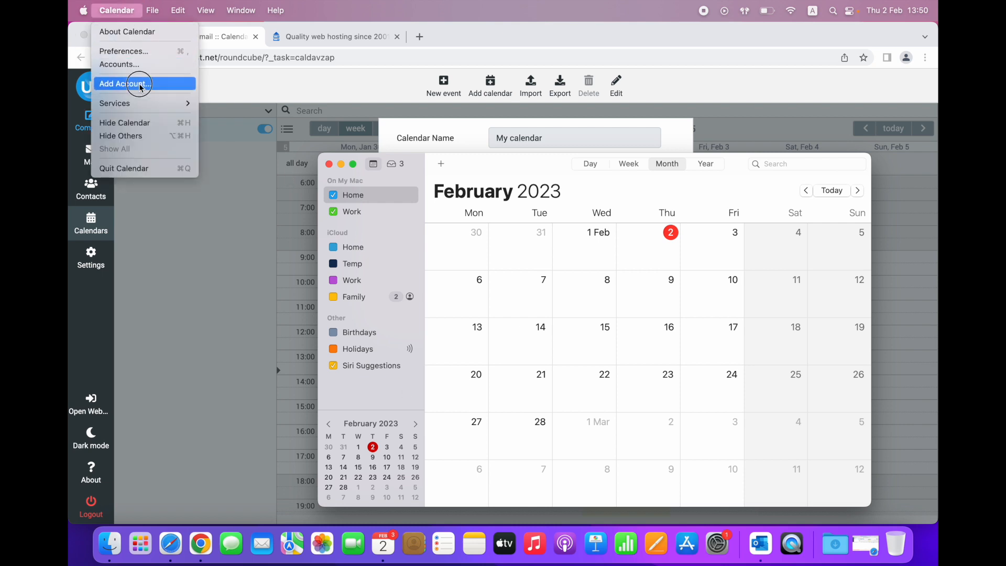
click(124, 84)
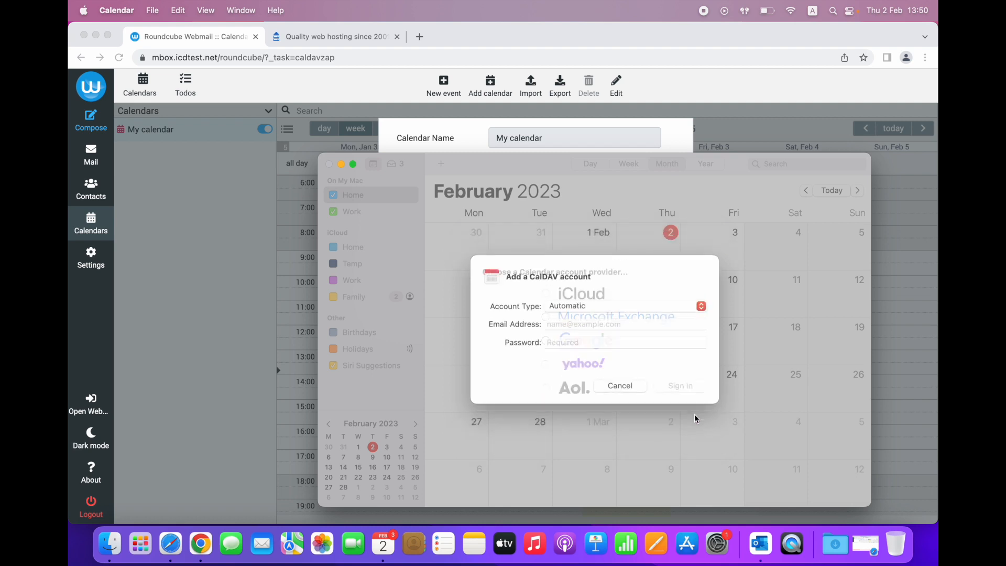
- Set the account type to manual, paste the Roundcube URI as server address, and copy the Roundcube username
click(625, 306)
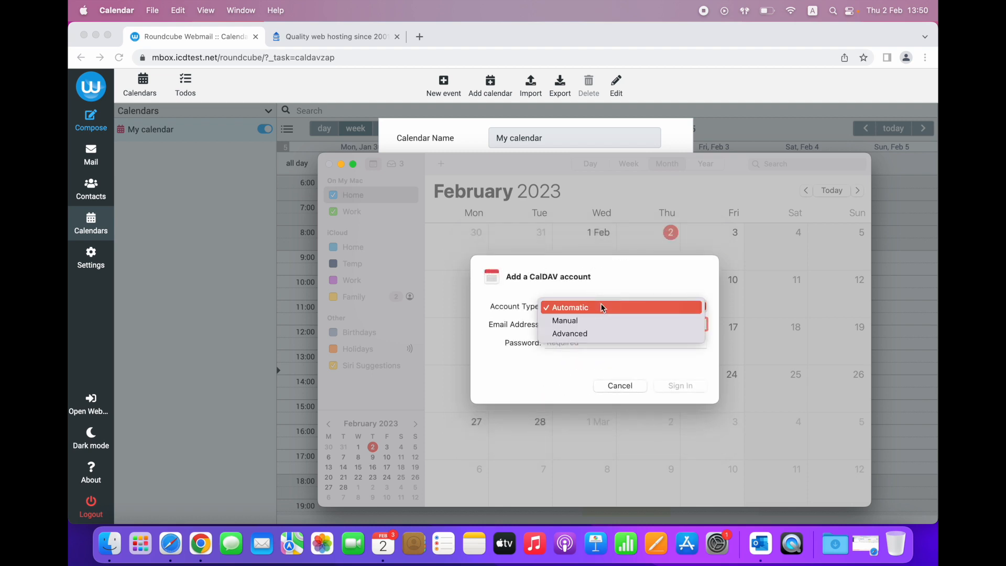
click(564, 320)
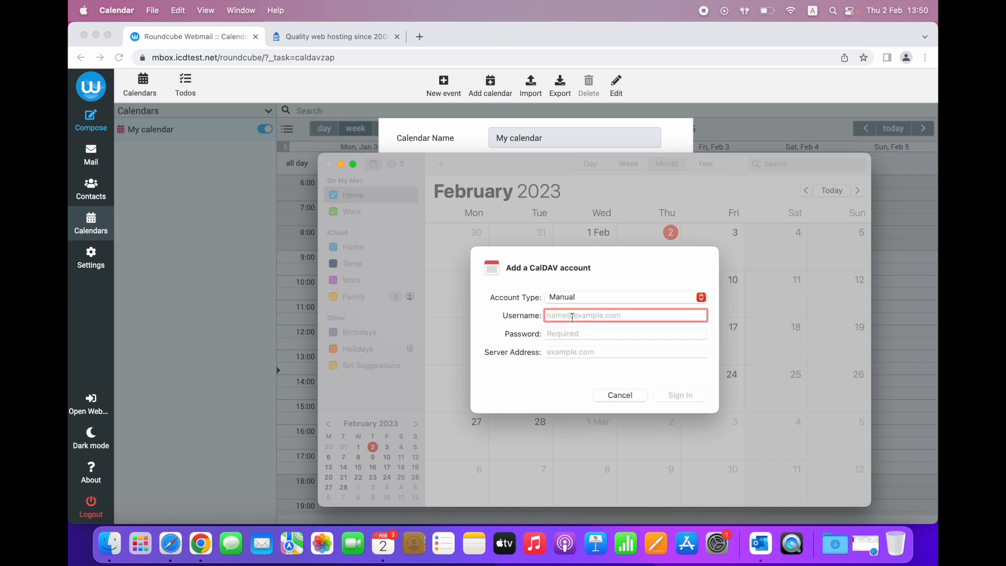
click(624, 352)
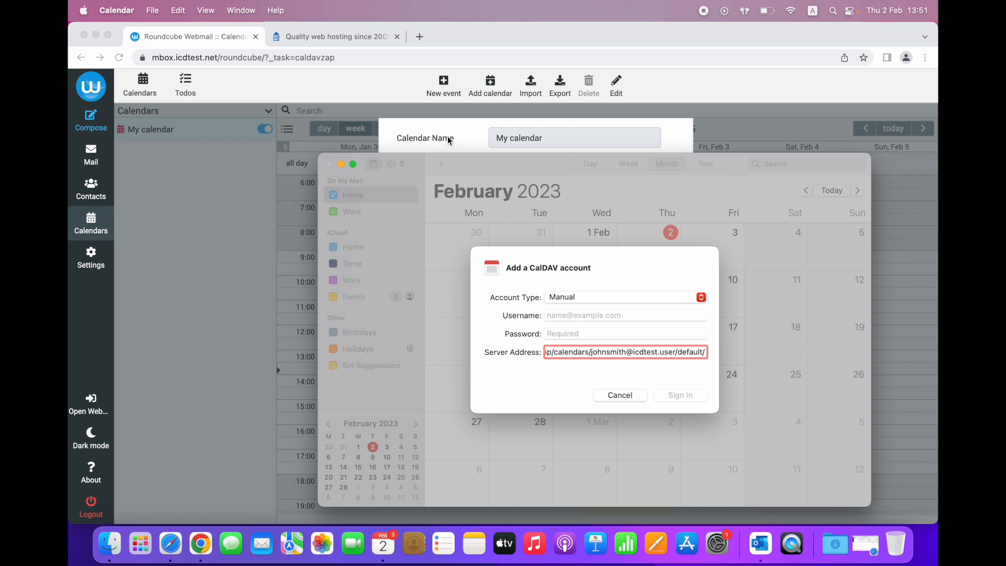
right_click(537, 188)
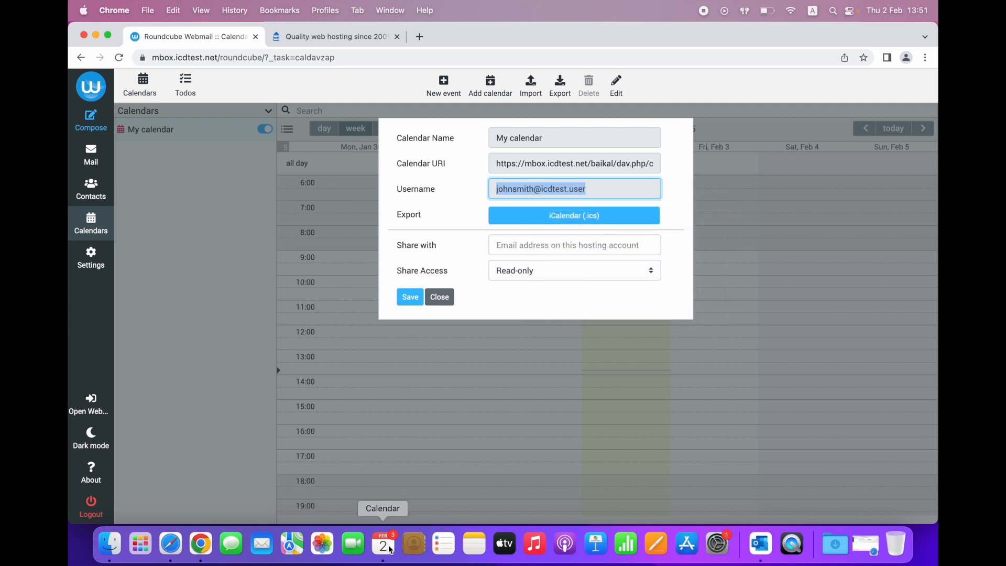
- Paste the Roundcube username, enter the password, and submit Sign In for the CalDAV account
right_click(572, 316)
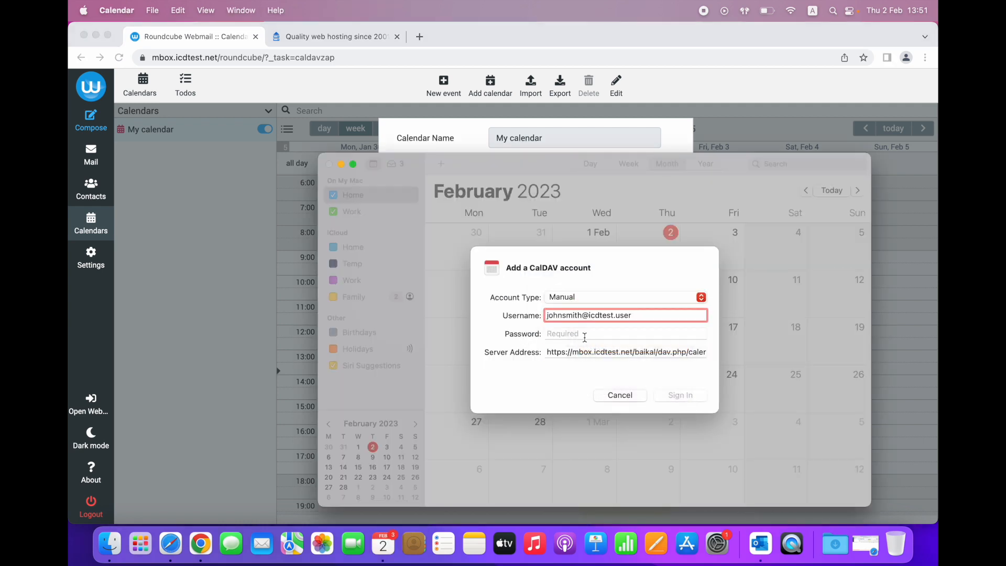
click(624, 334)
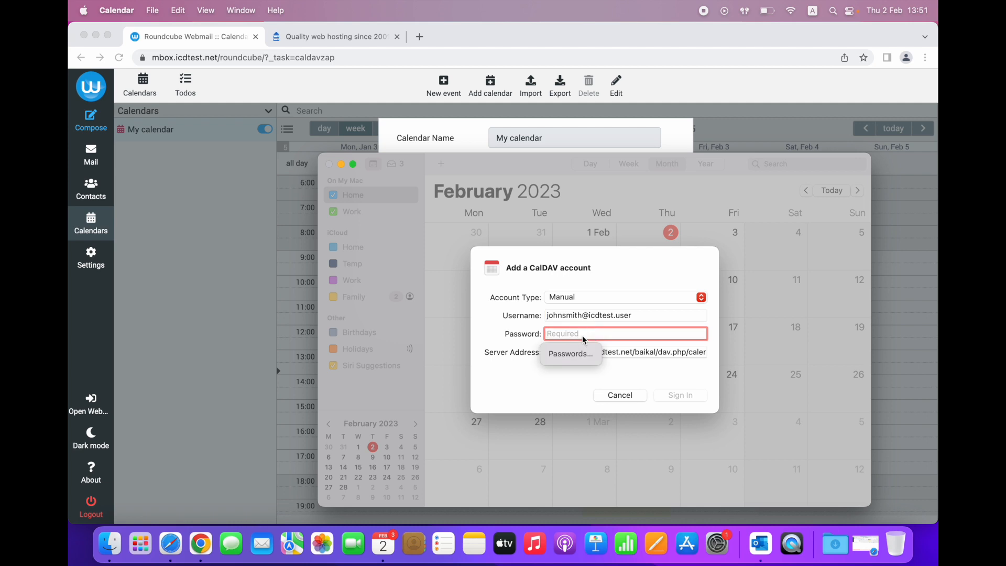
text(•)
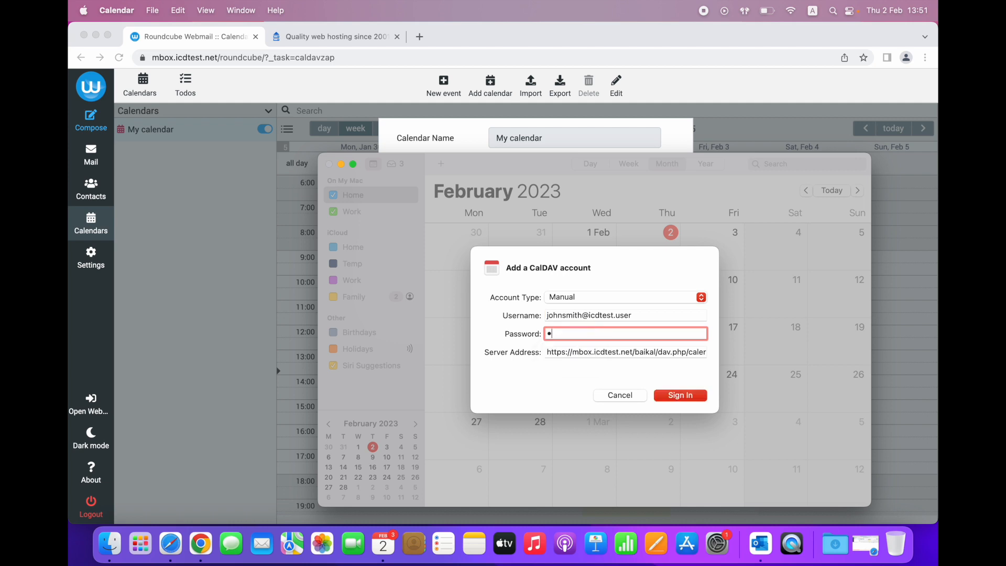
text(password)
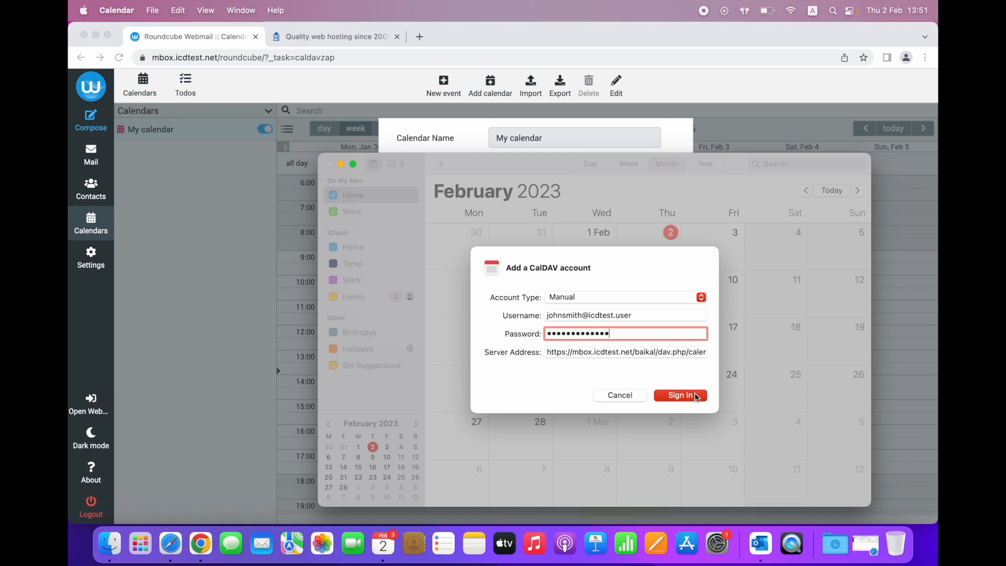
click(680, 395)
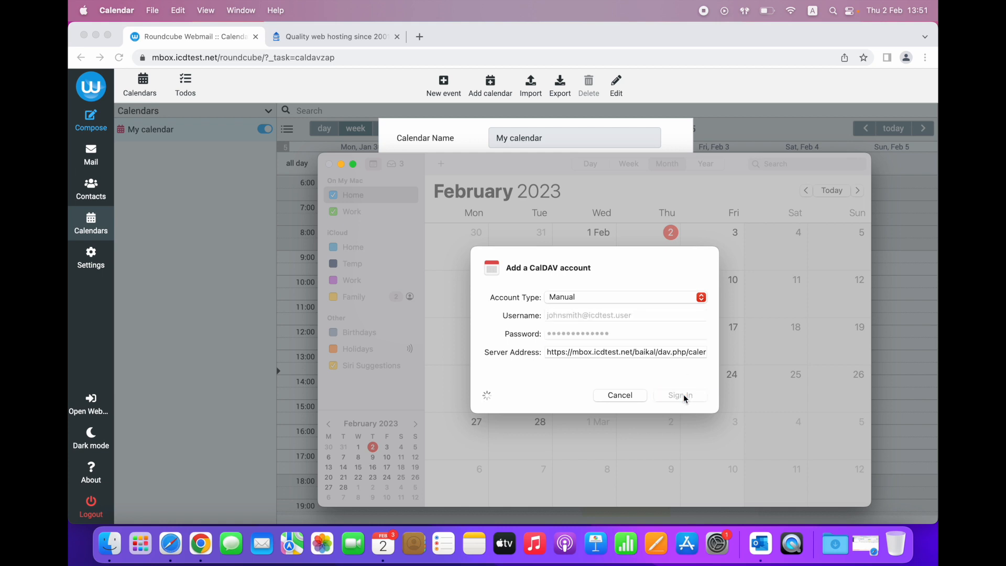
- Complete sign-in and select My calendar under the icdtest account in the sidebar
click(680, 395)
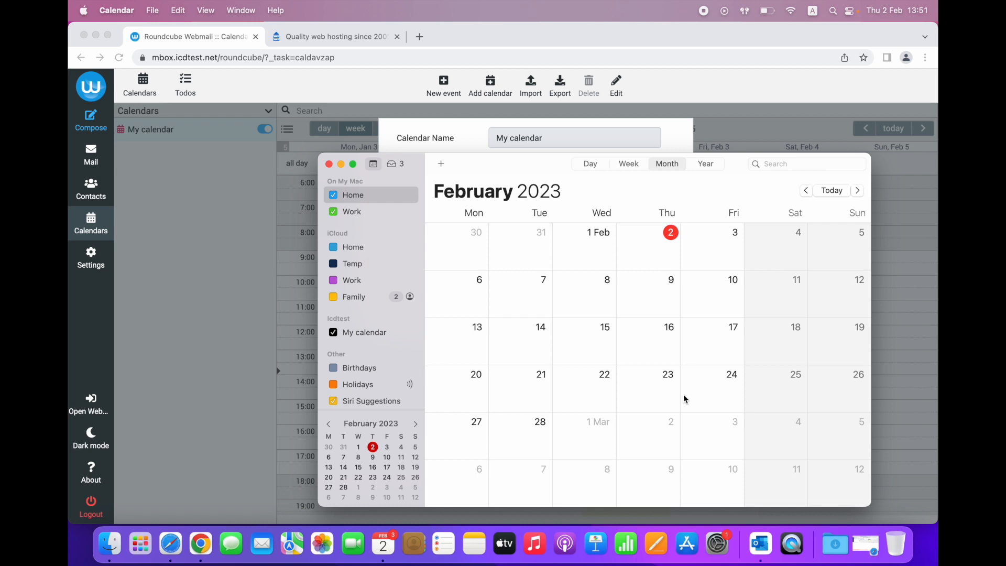
mouse_move(477, 348)
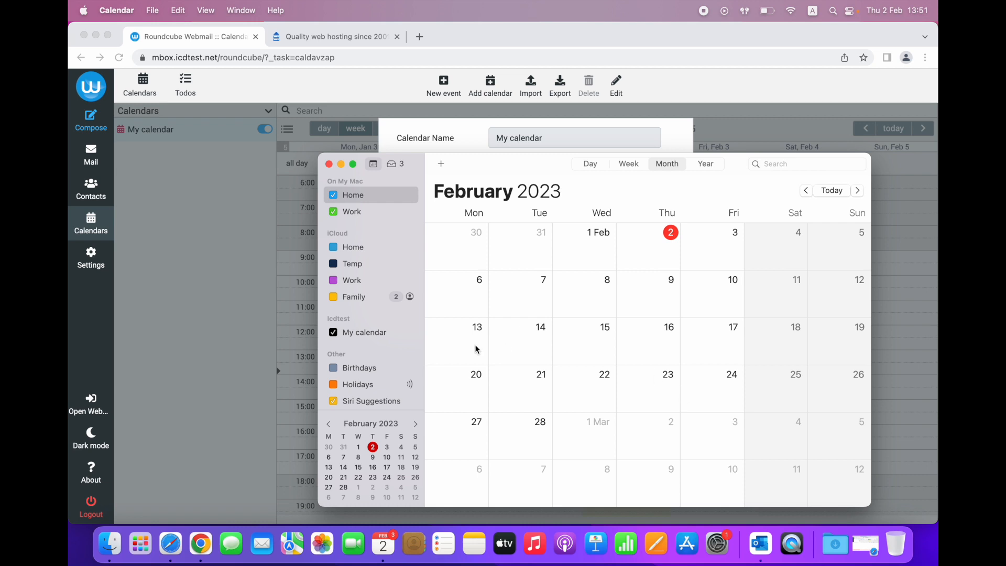
click(365, 332)
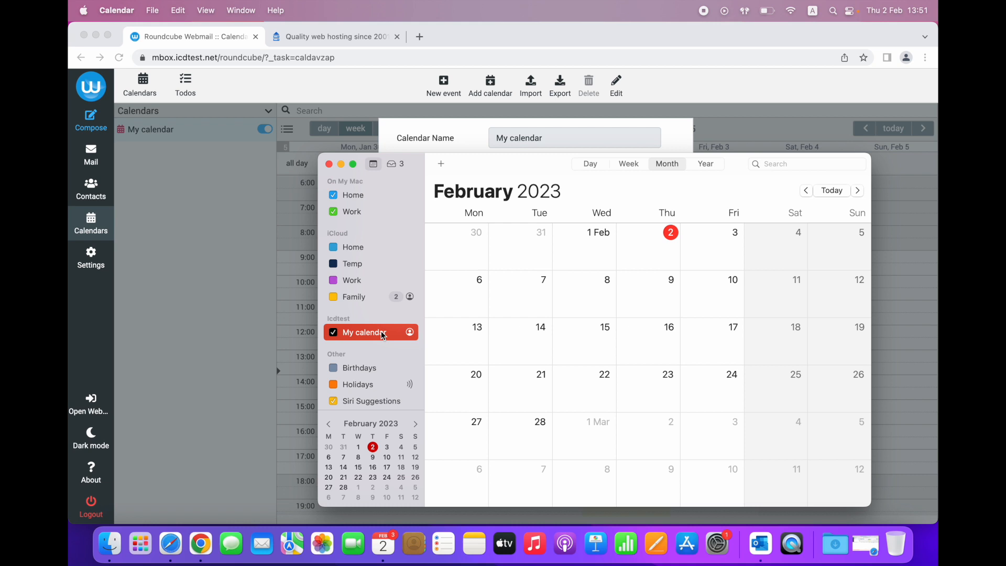
- Create a new event titled 'tuto' on Thursday 2 February in My calendar
right_click(687, 255)
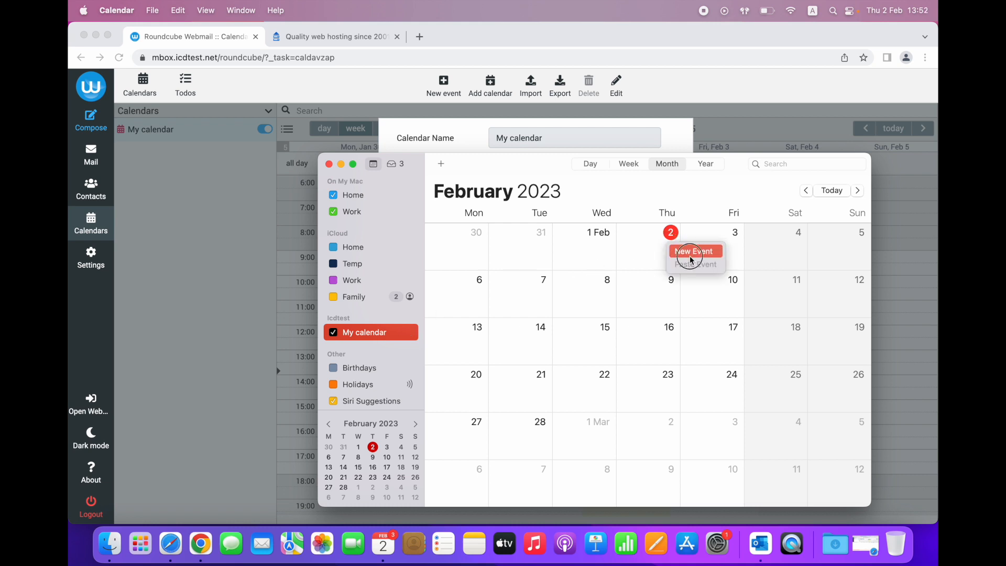
text(tuto)
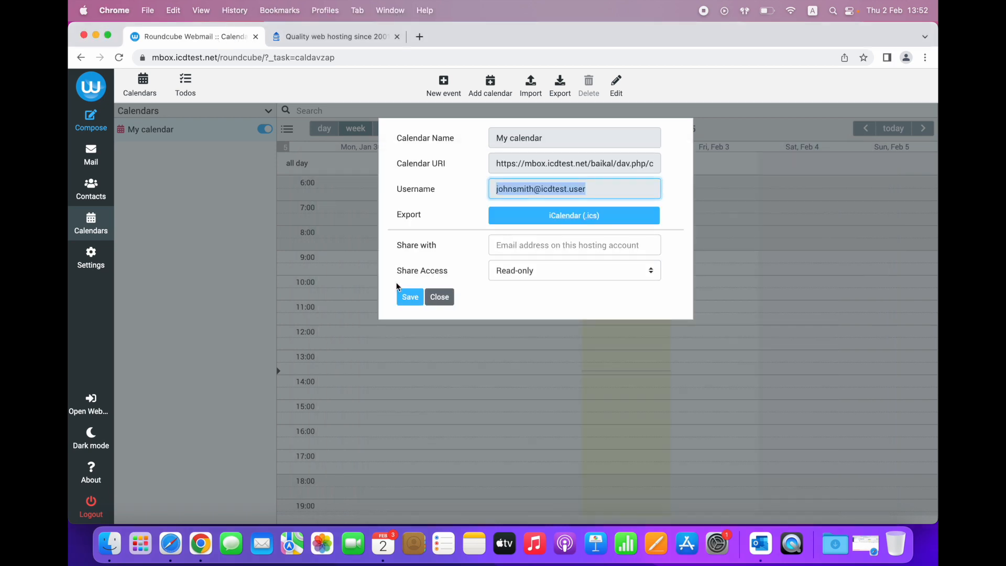
- Close calendar properties and reload Roundcube so the synced 9:00 event appears on Thursday 2 February
click(439, 296)
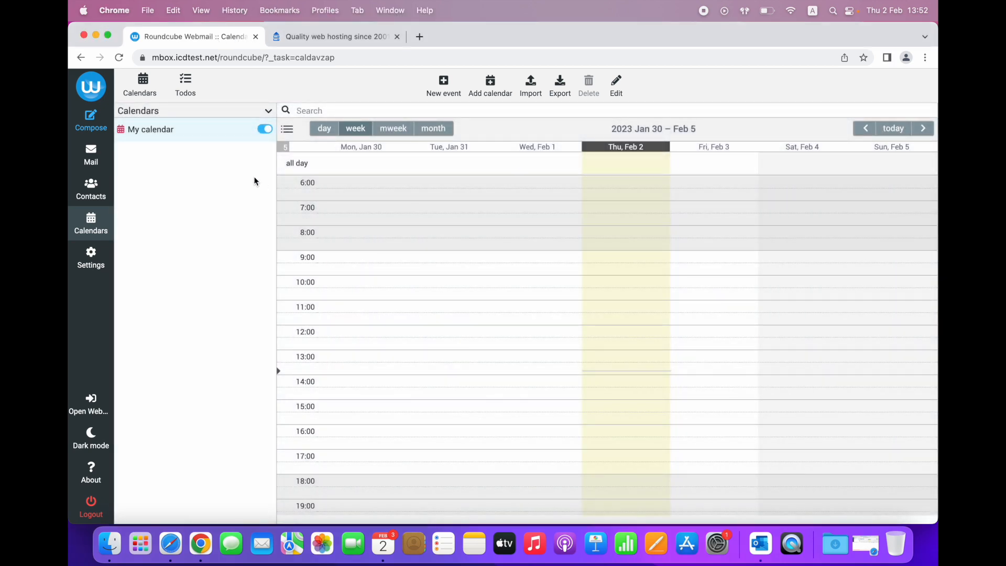
click(120, 58)
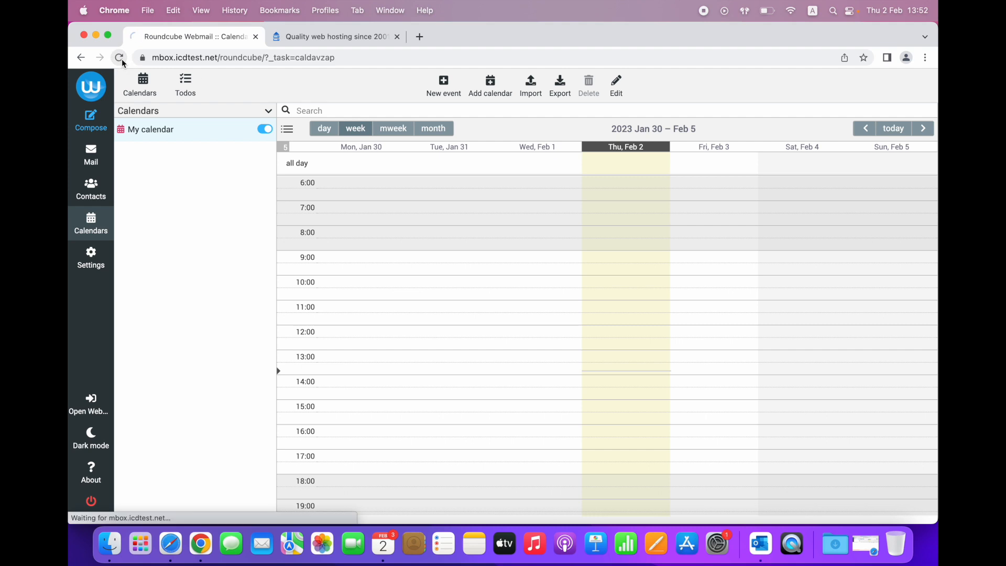
click(119, 57)
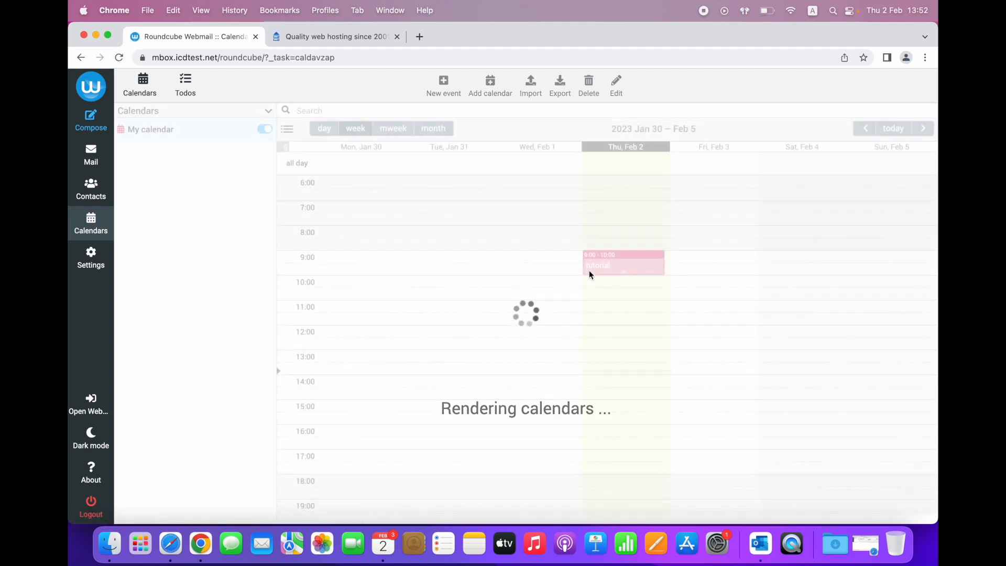